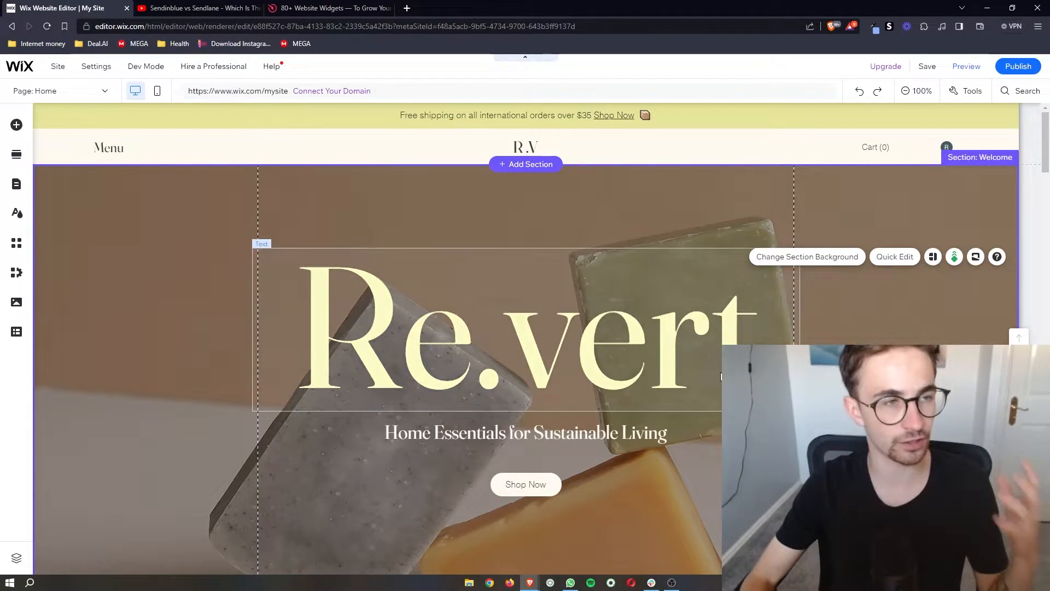
Step: Go to the YouTube video page and its description's elfsight.com link
scroll("down", 3)
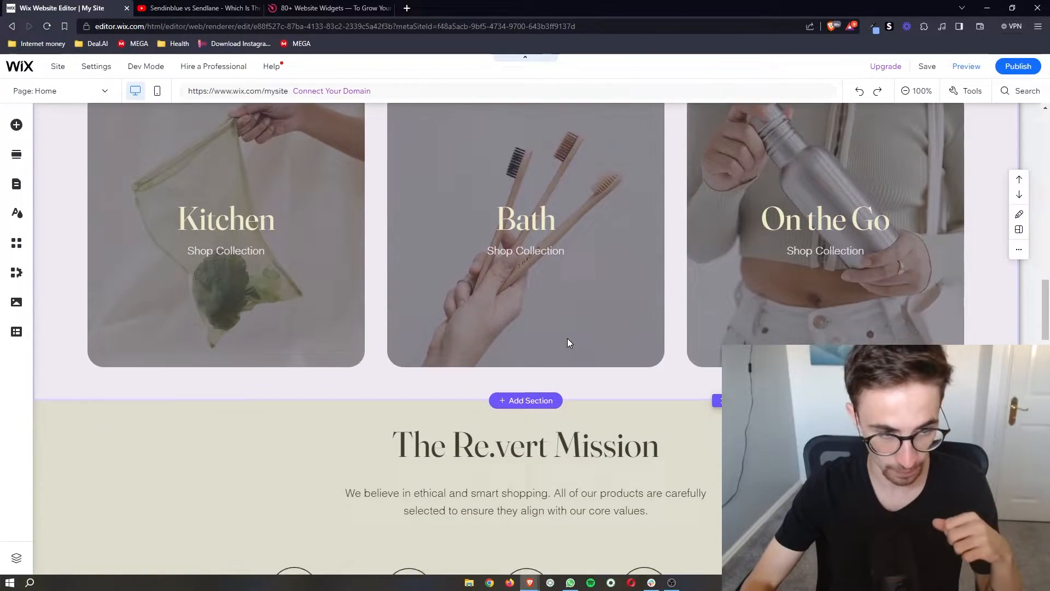
scroll("down", 3)
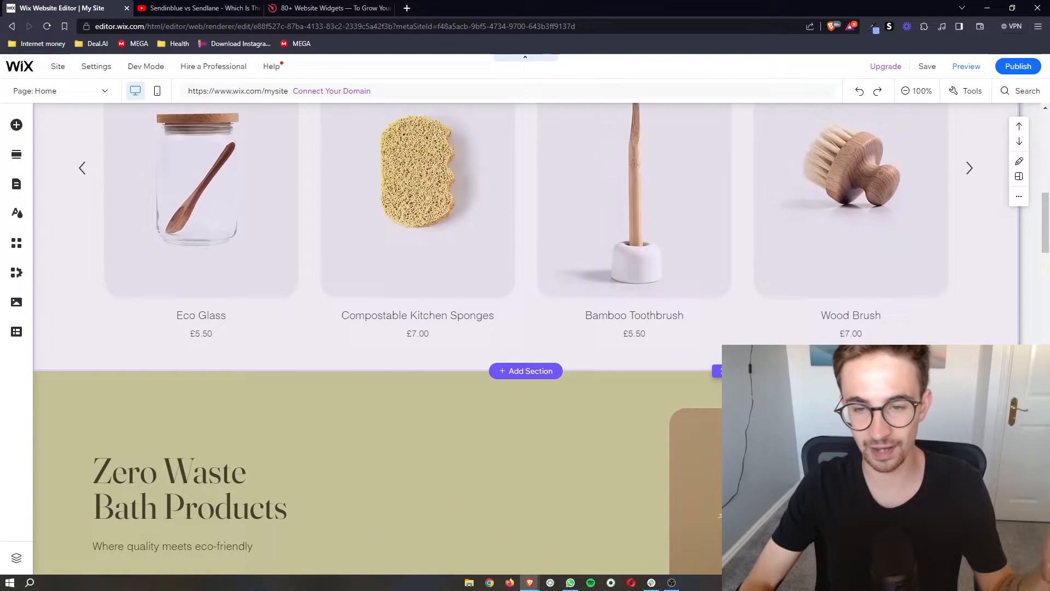
scroll("down", 3)
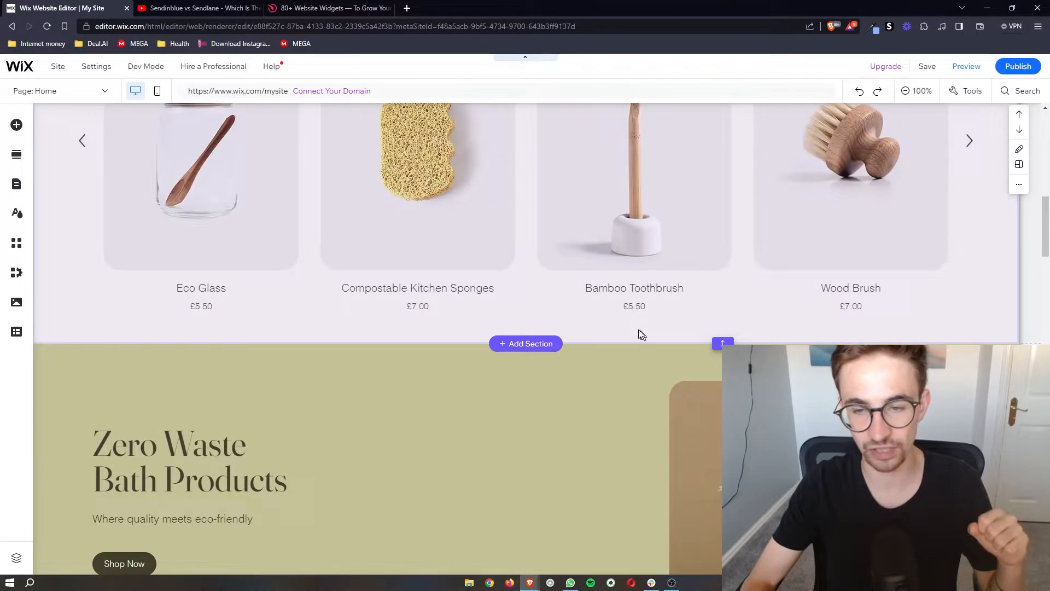
left_click(197, 8)
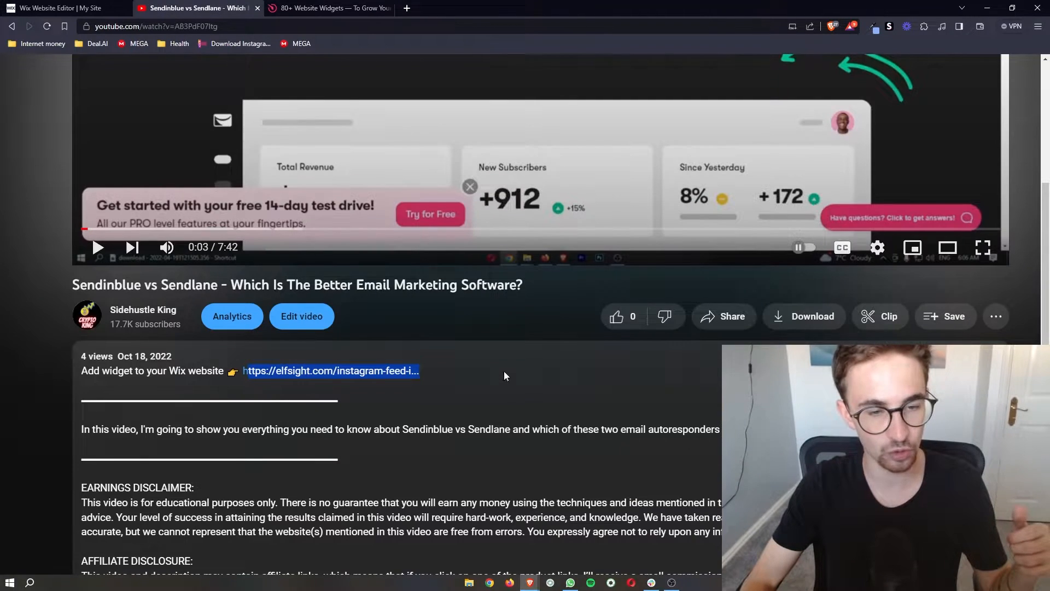
mouse_move(244, 375)
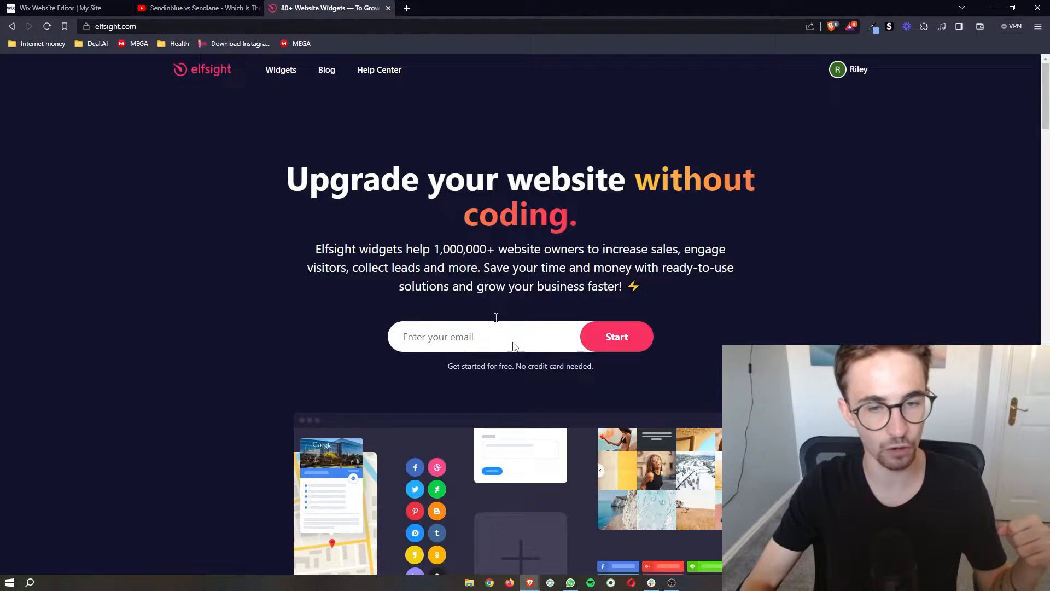
mouse_move(703, 373)
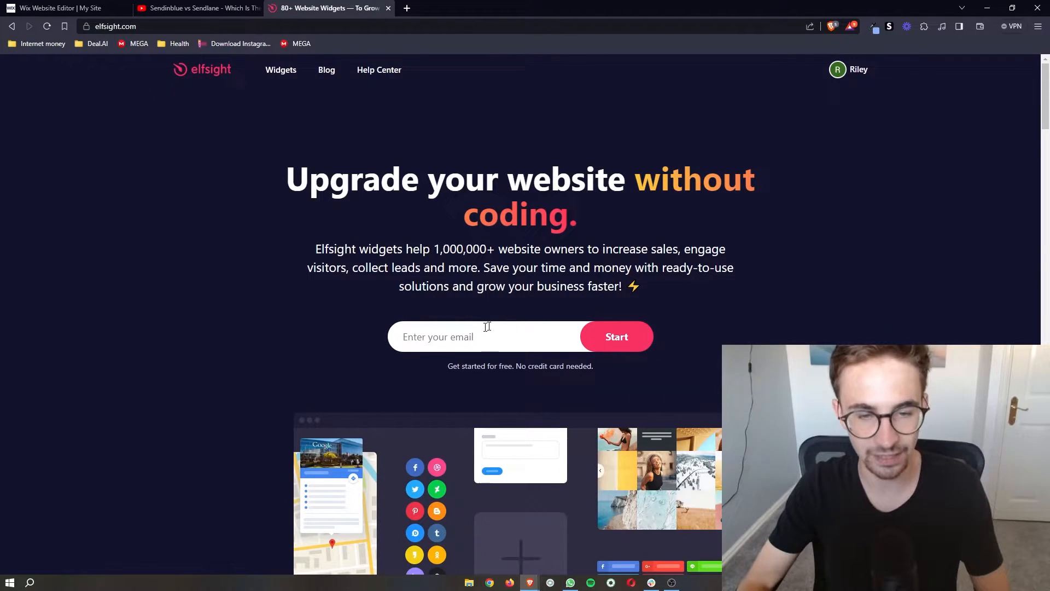
mouse_move(569, 345)
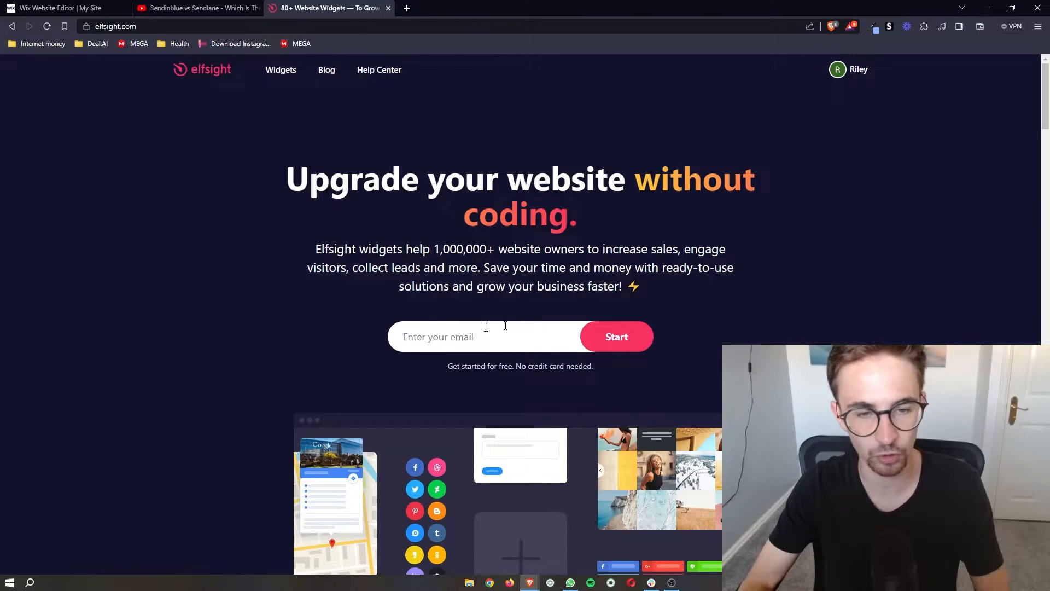
Step: Search the Elfsight widget catalogue for 'facebook' and browse the Facebook Chat results
left_click(281, 70)
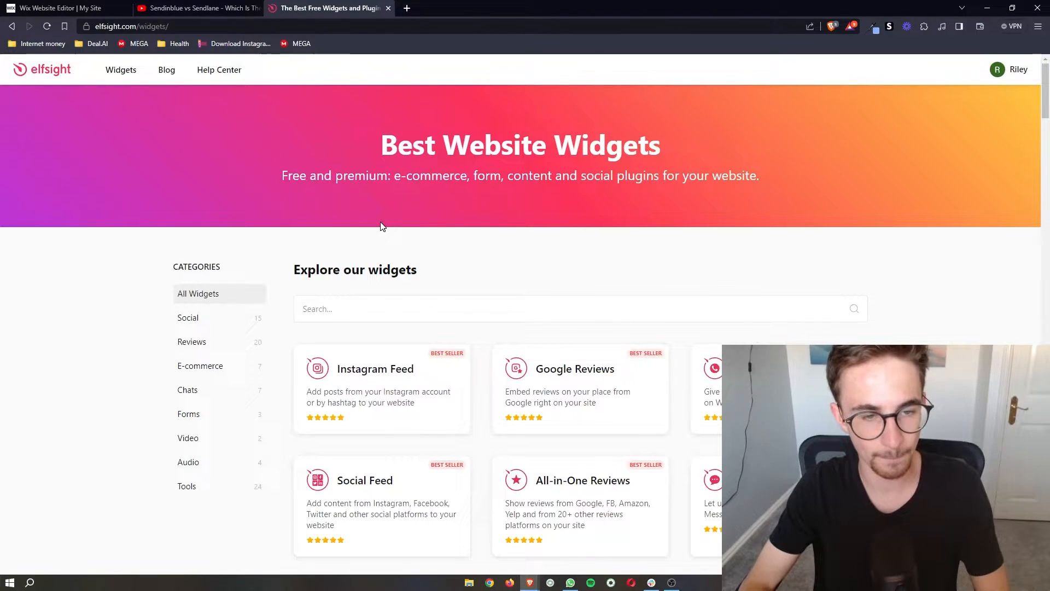
scroll("down", 3)
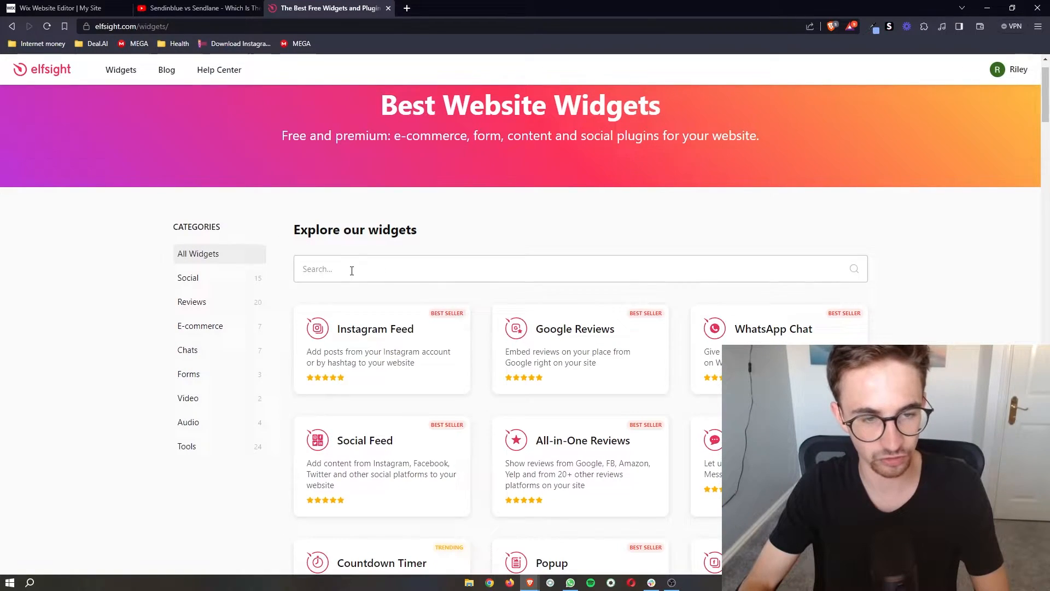
type("face")
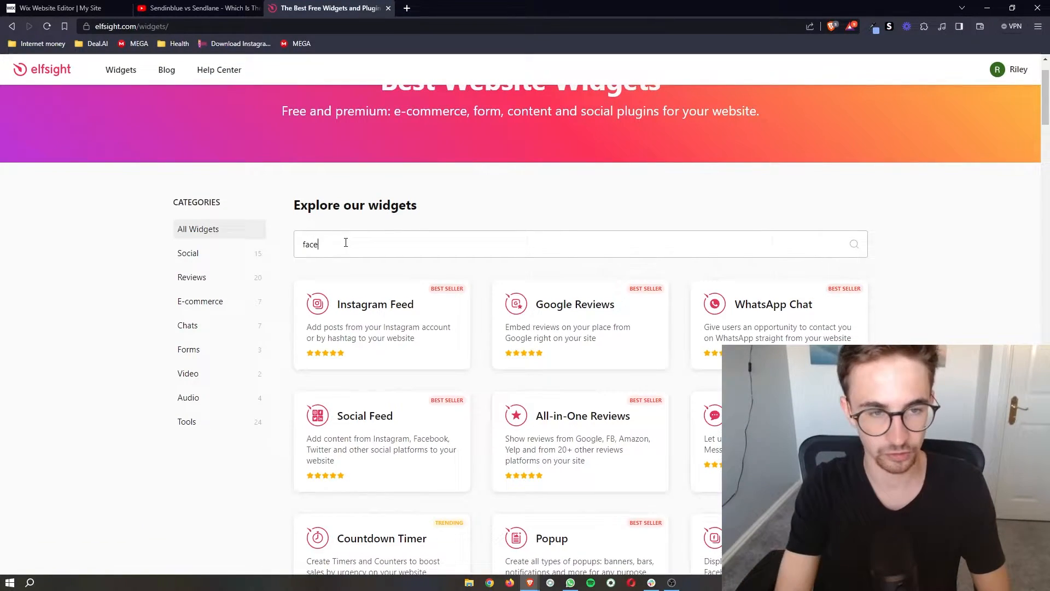
type("bookl")
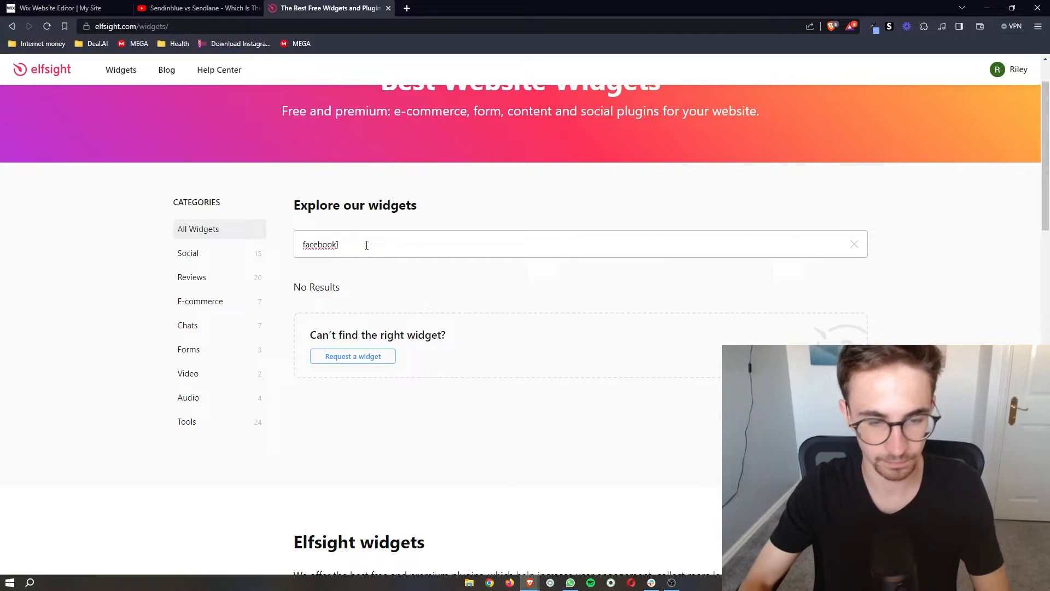
key("Backspace")
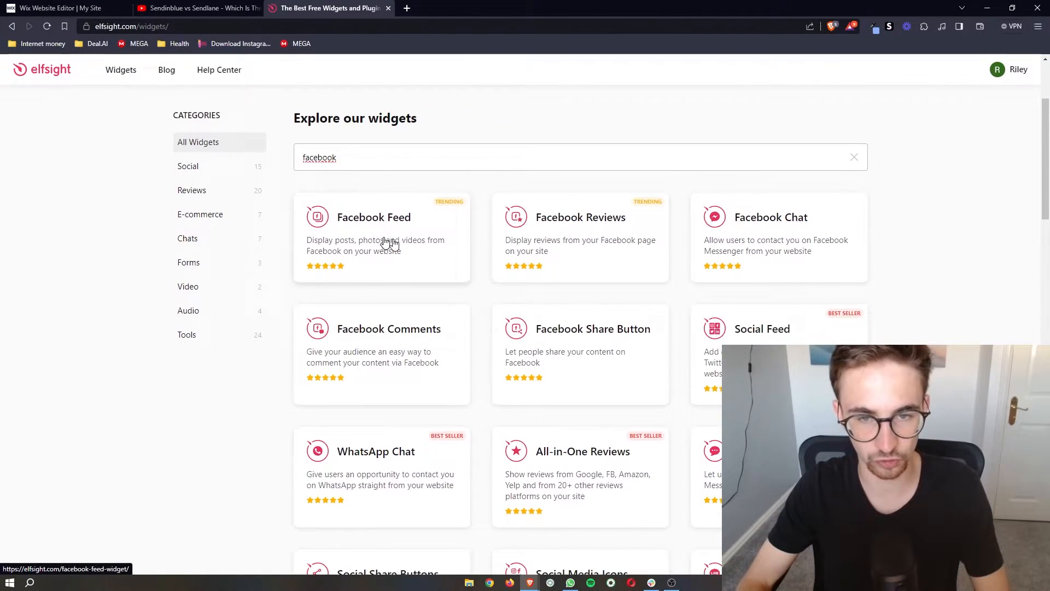
scroll("down", 3)
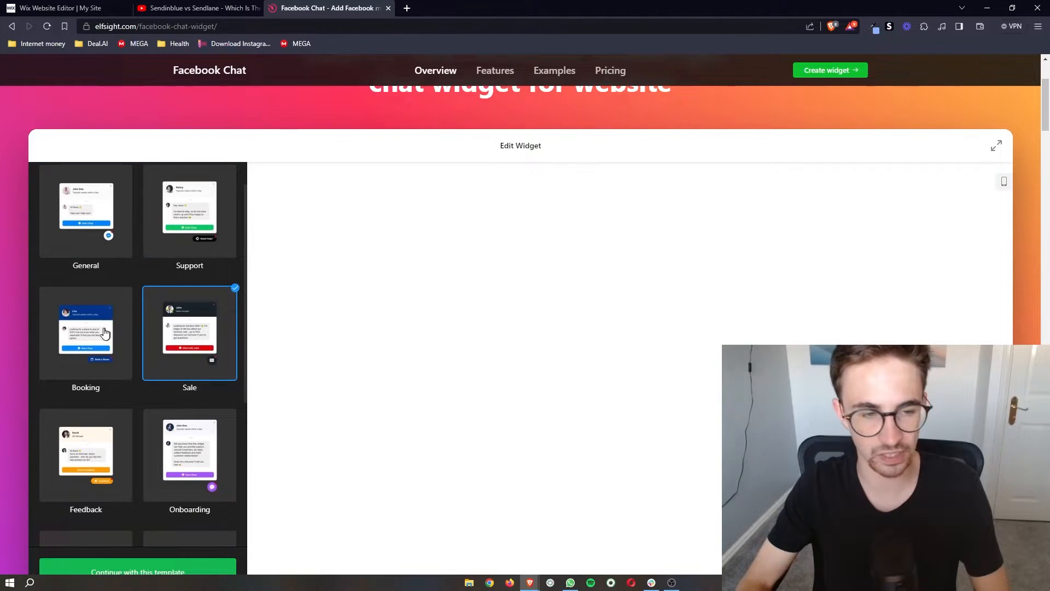
Step: Preview the Embed Chat Button template, then return to the General template
scroll("down", 3)
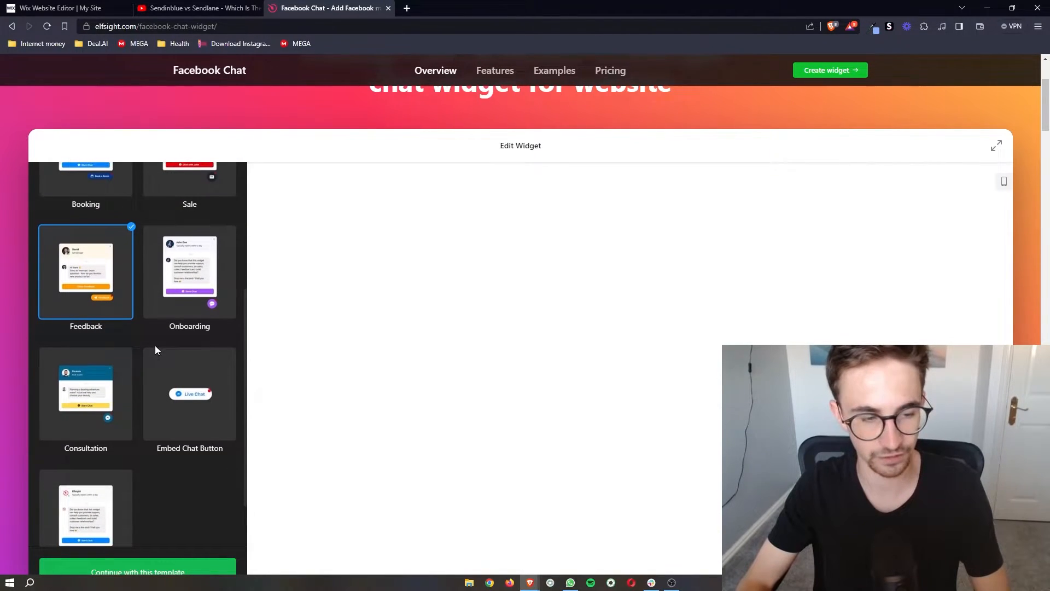
left_click(190, 393)
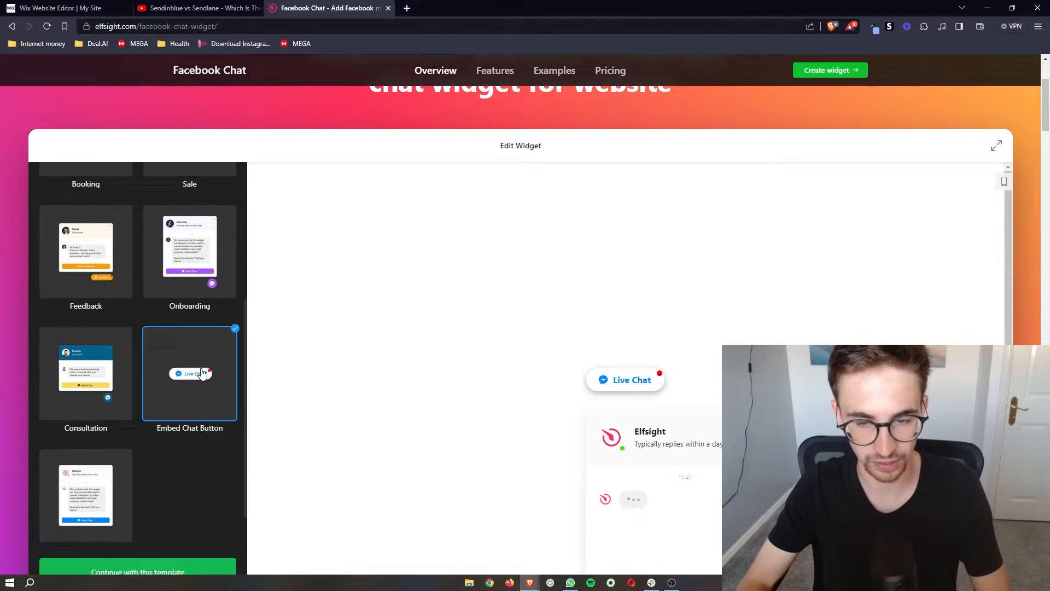
scroll("up", 3)
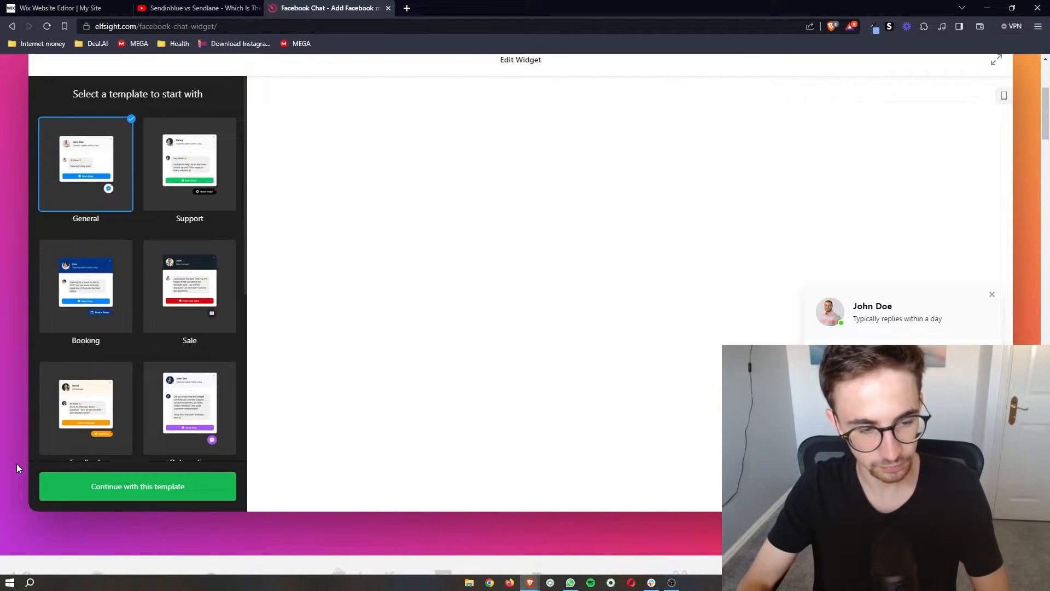
Step: Apply the chosen template and set the chat bubble icon to a question mark
left_click(138, 486)
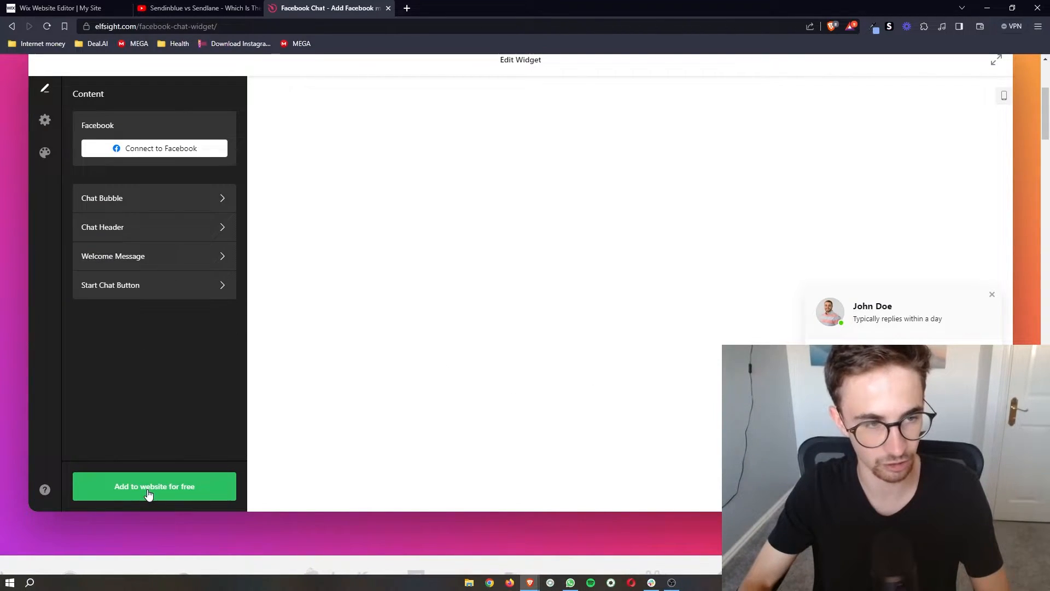
mouse_move(178, 208)
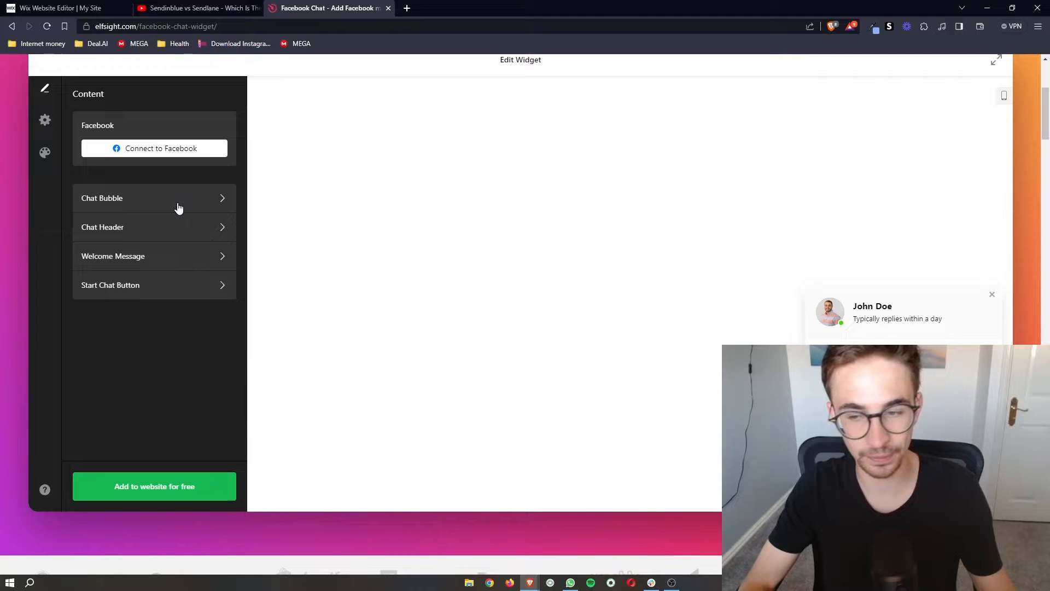
left_click(155, 198)
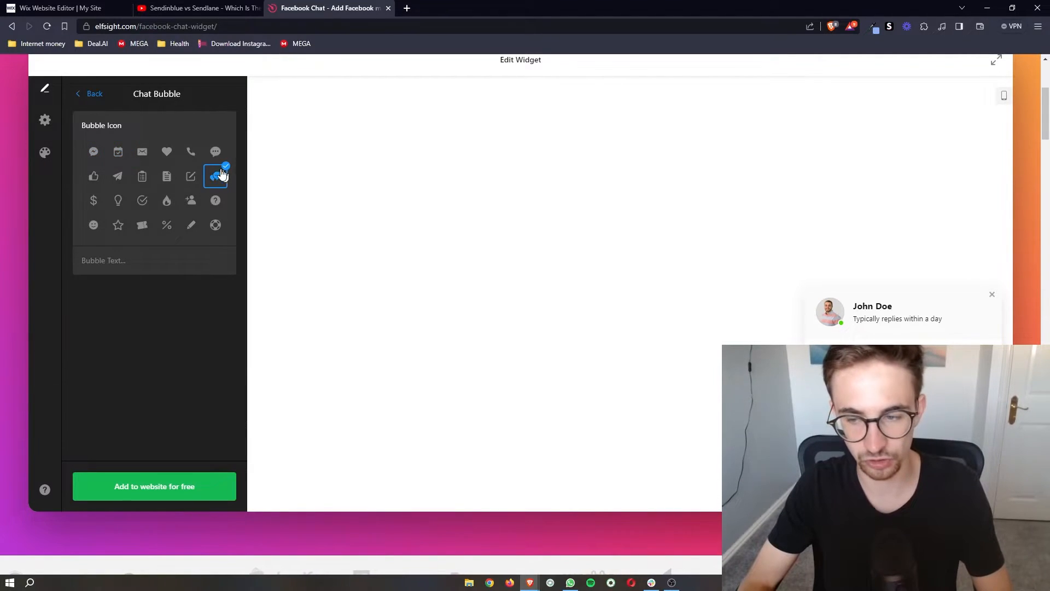
left_click(215, 200)
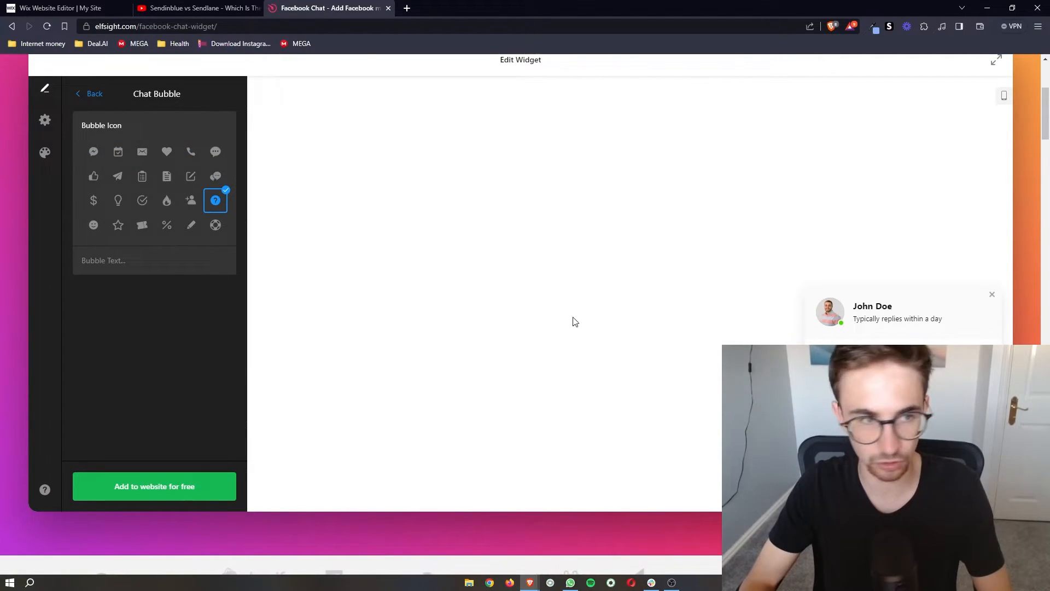
Step: Step back through the Chat Header and Welcome Message settings to the content list
left_click(90, 94)
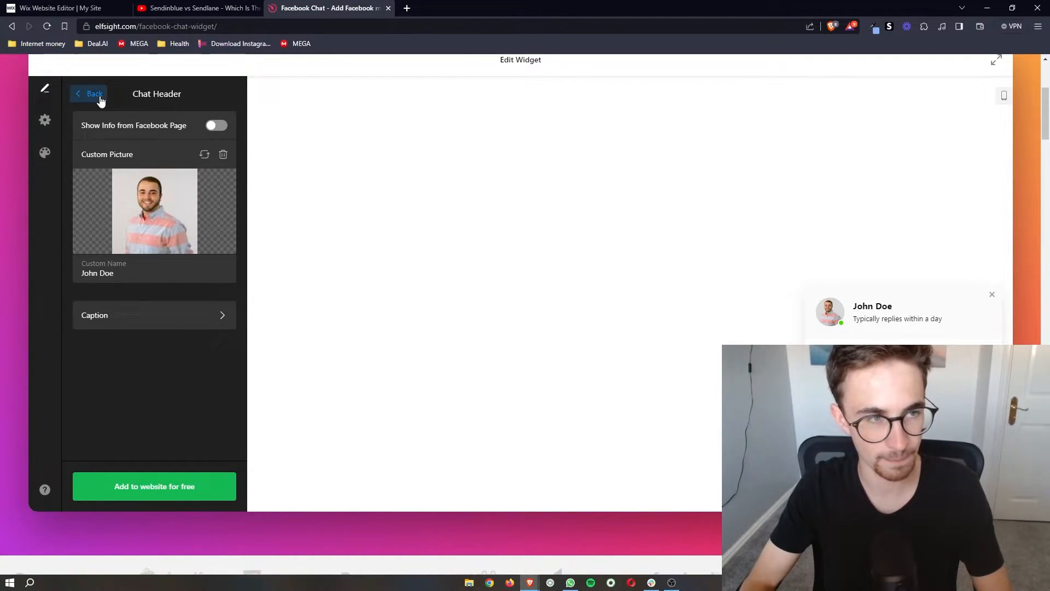
left_click(89, 94)
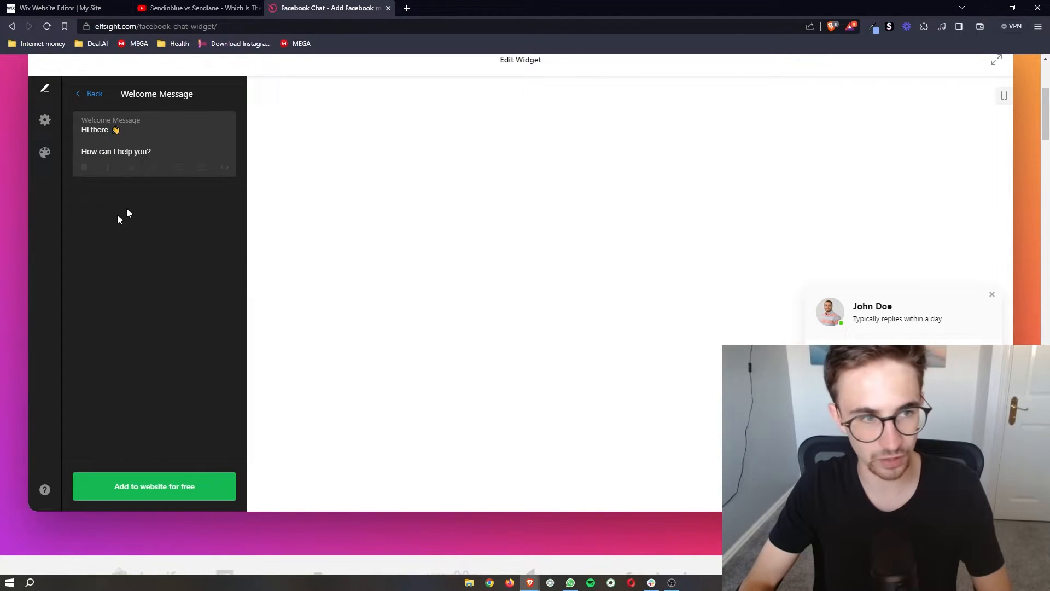
left_click(90, 93)
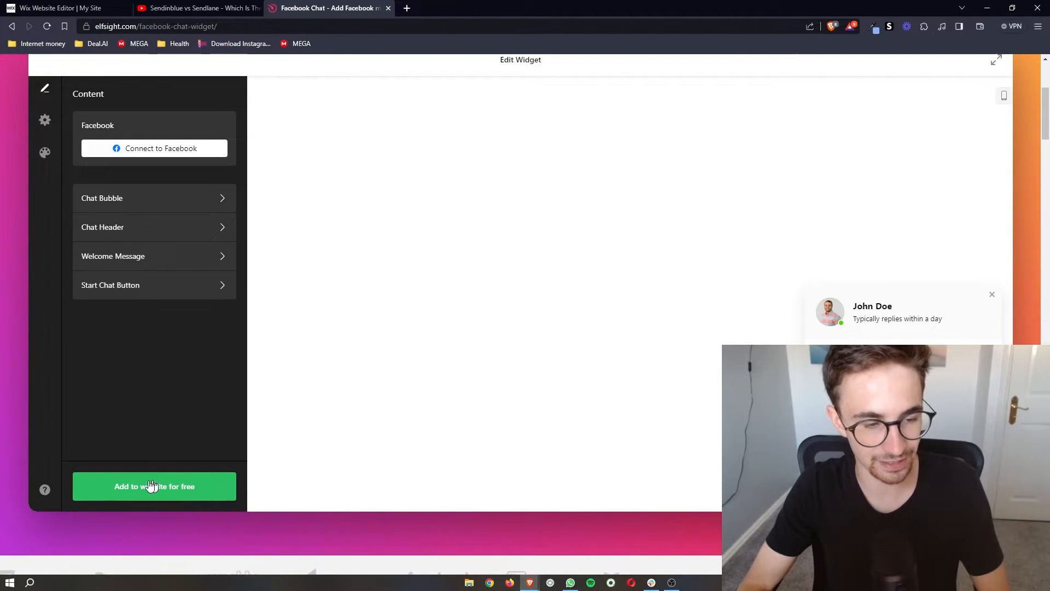
Step: Publish the Facebook Chat widget and select the free Lite plan
left_click(154, 486)
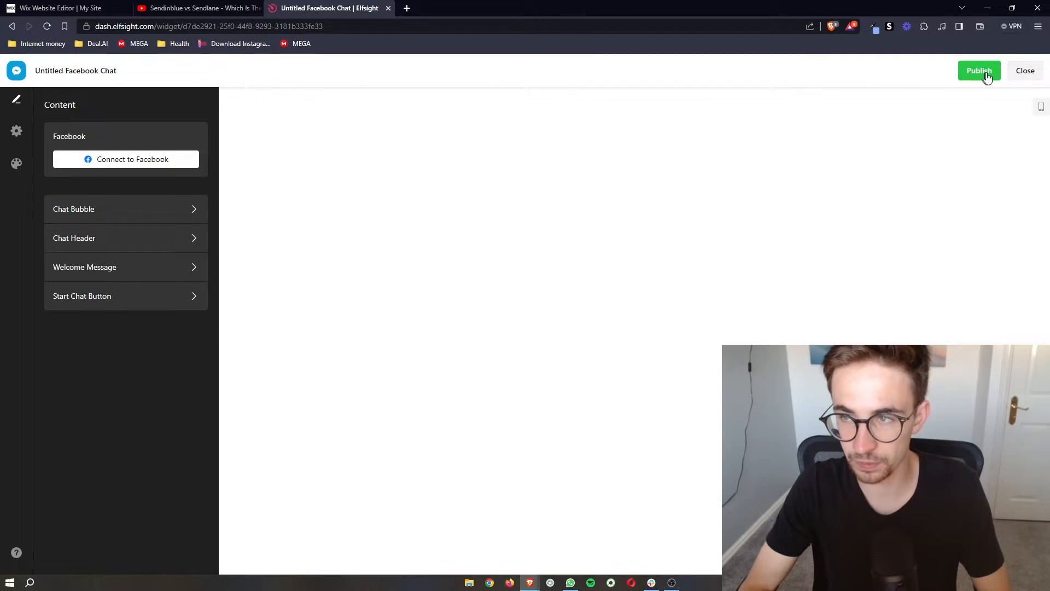
left_click(978, 71)
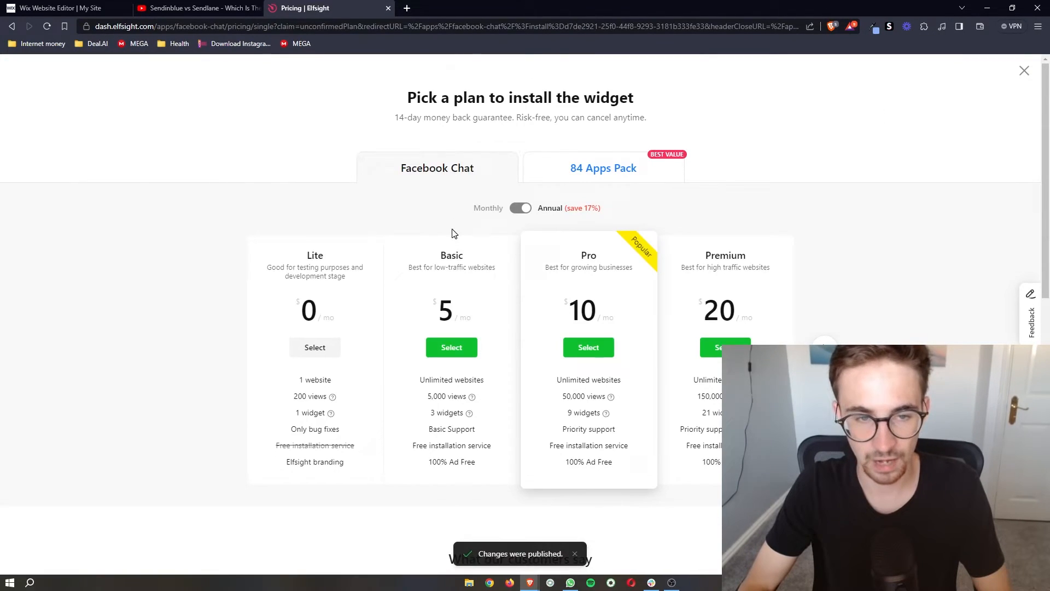
scroll("down", 3)
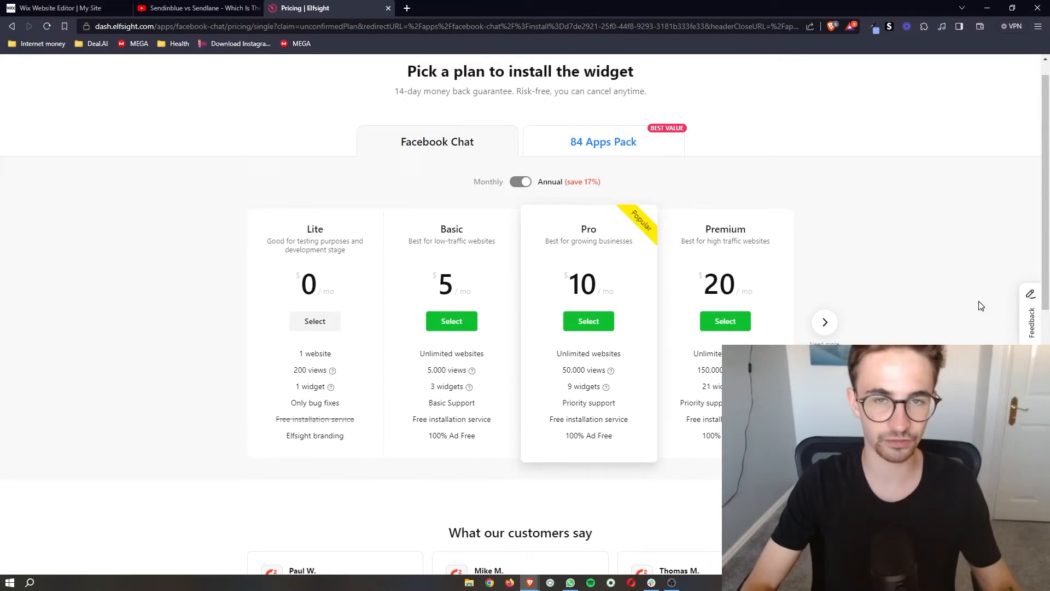
mouse_move(361, 219)
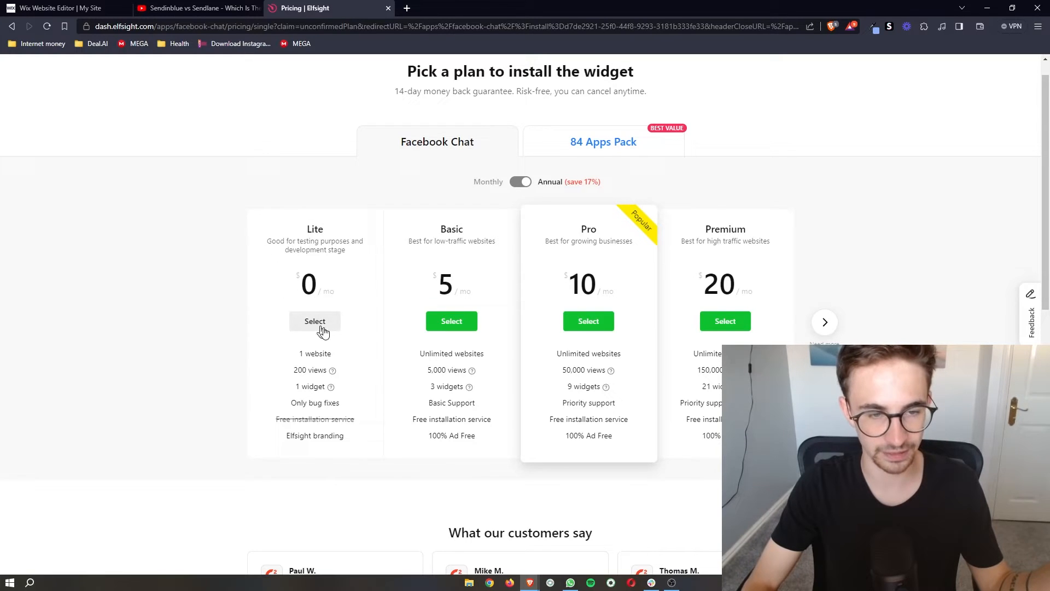
left_click(315, 321)
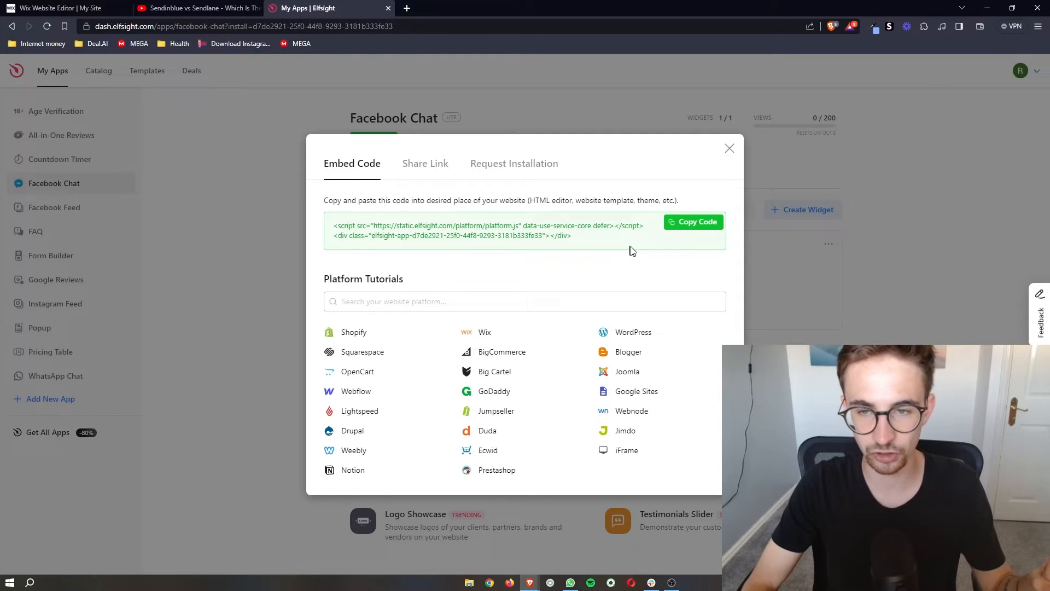
mouse_move(686, 271)
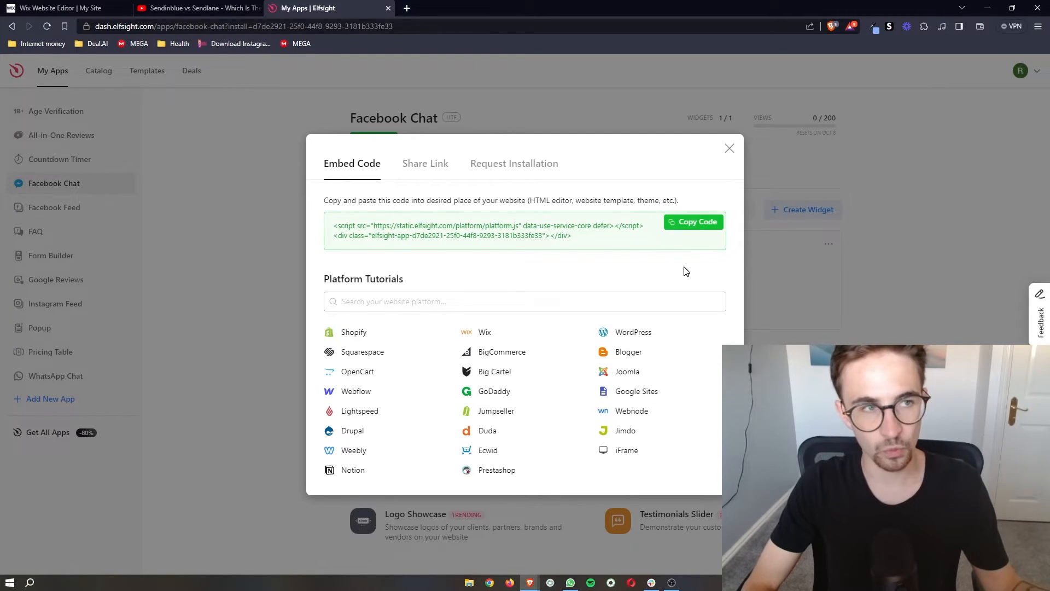
mouse_move(57, 8)
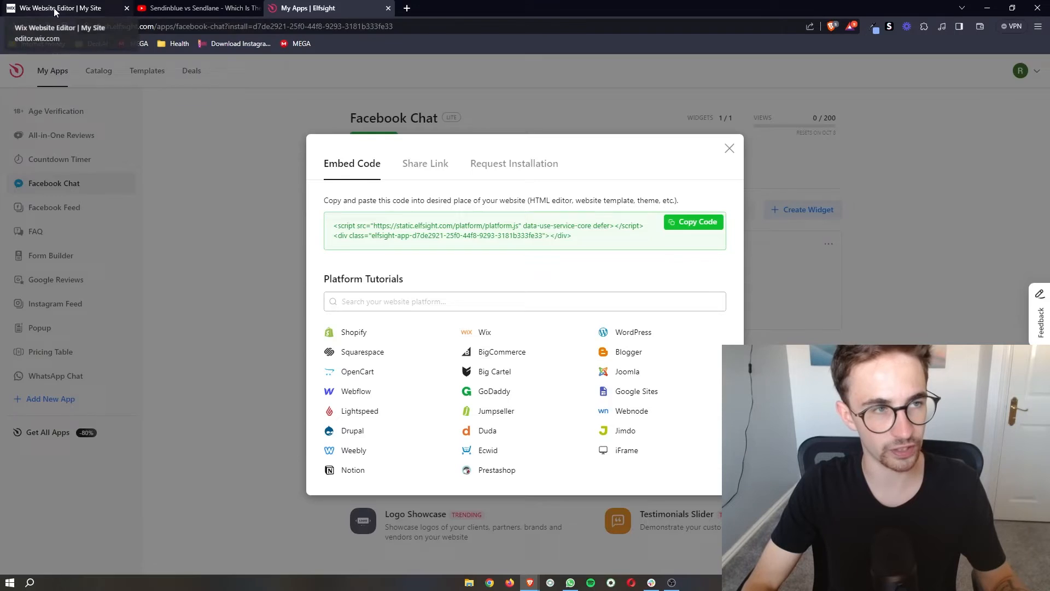
Step: Return to the Wix Website Editor browser tab
left_click(60, 8)
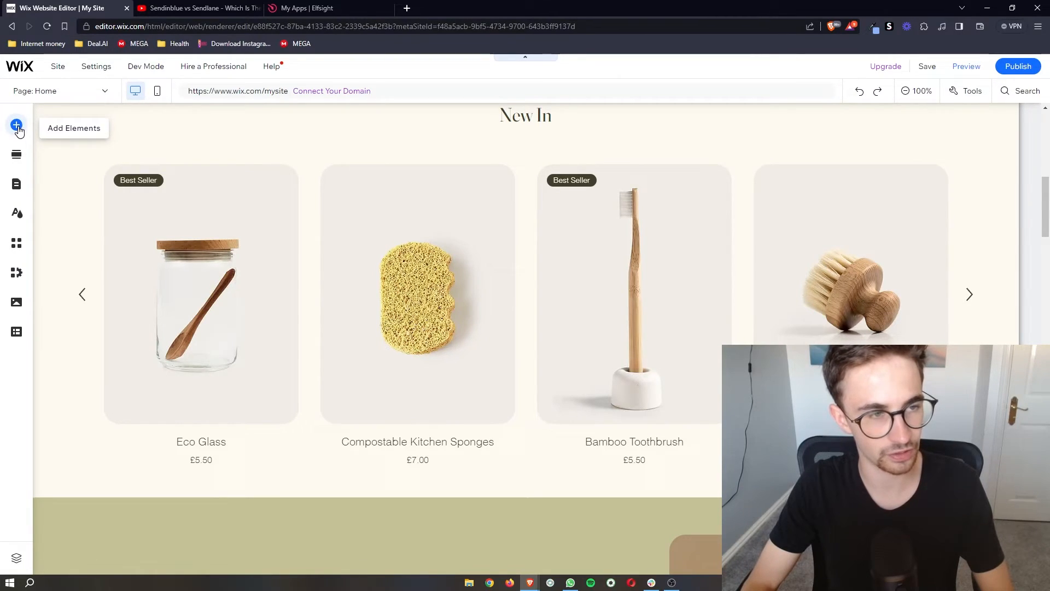
Step: Add an Embed HTML element from the Embed Code category and close the panel
left_click(17, 125)
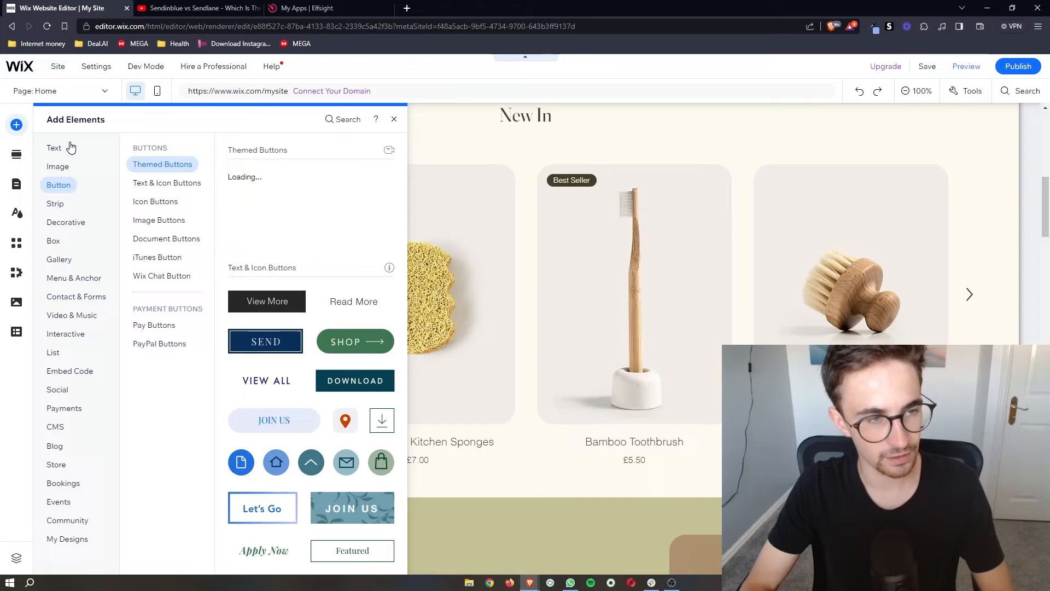
left_click(63, 408)
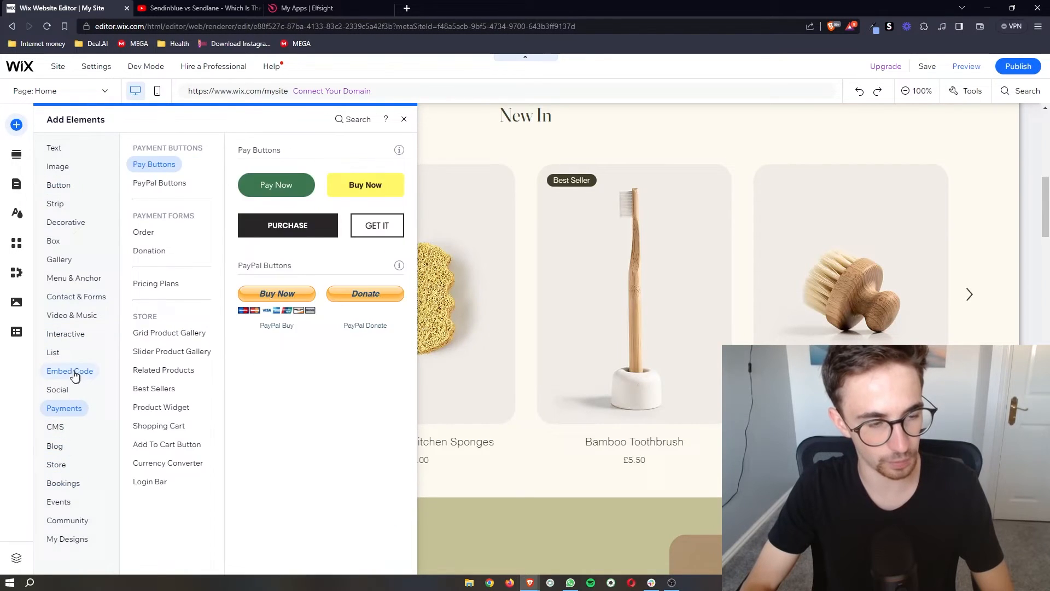
left_click(69, 370)
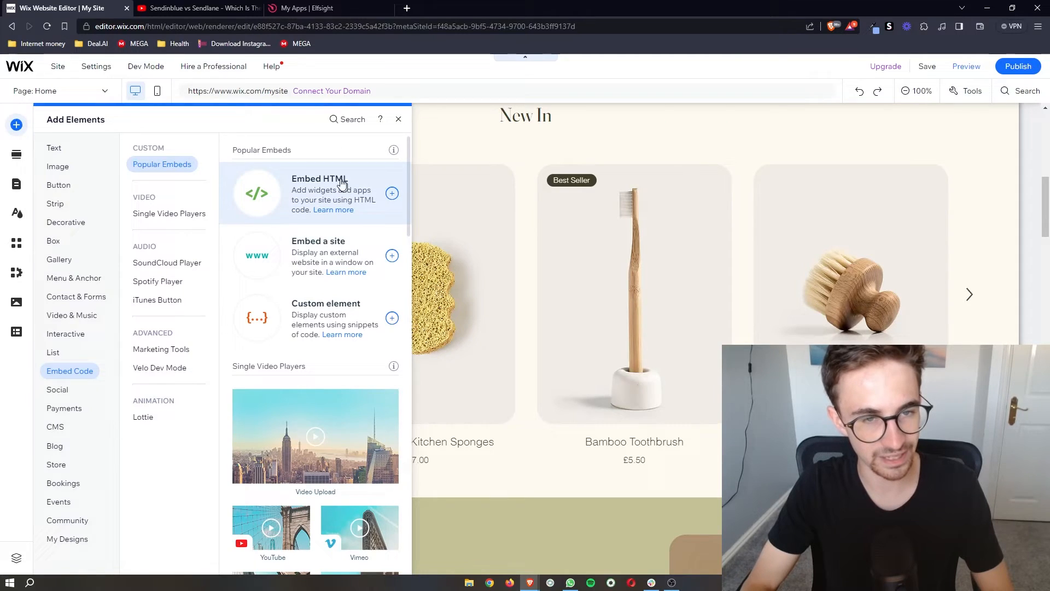
left_click(391, 193)
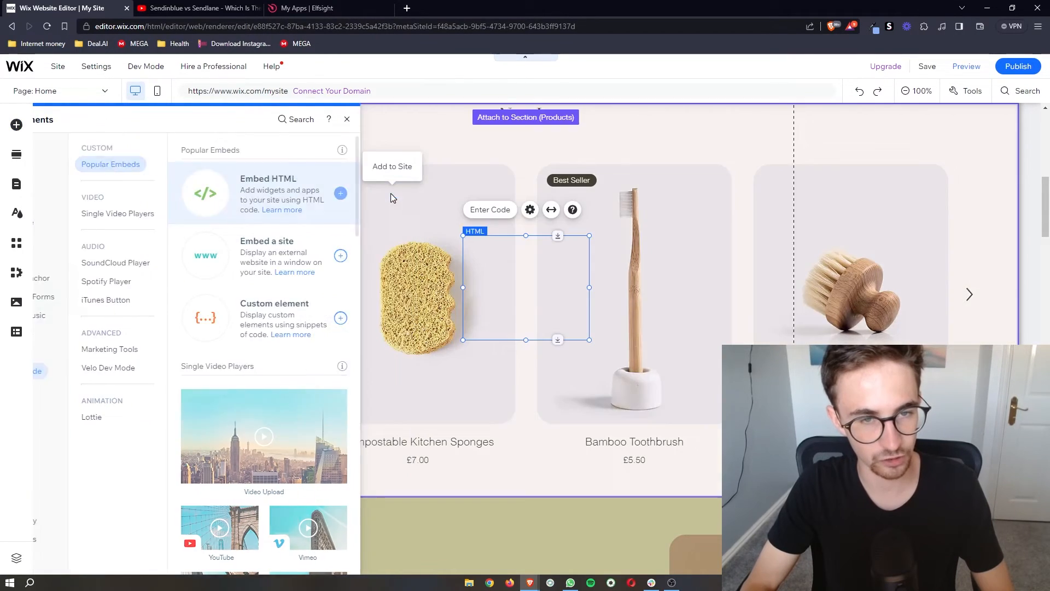
left_click(347, 119)
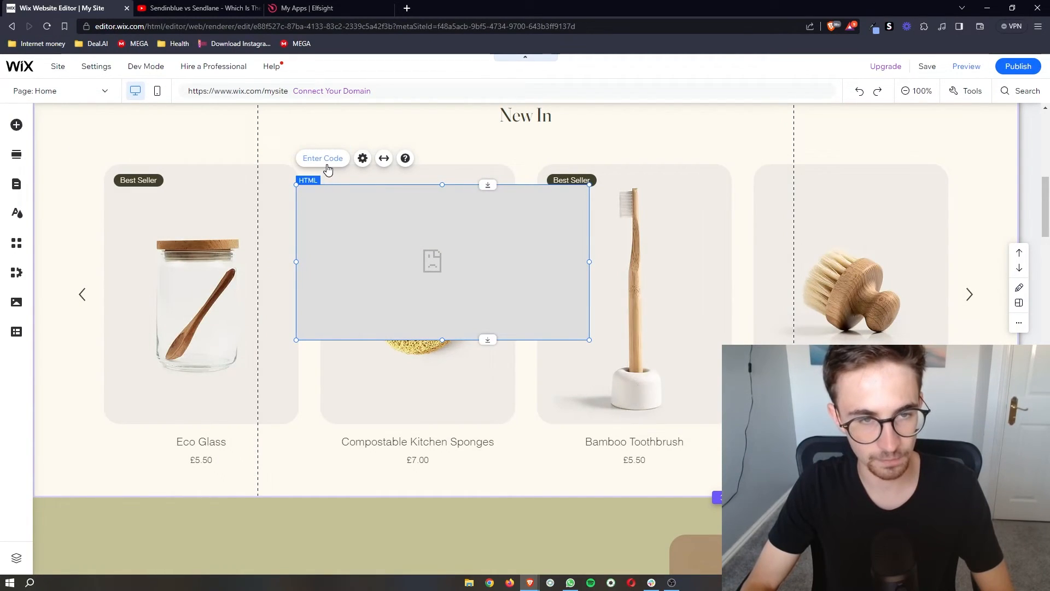
Step: Paste the Elfsight chat snippet into the HTML element's code and update it
left_click(362, 158)
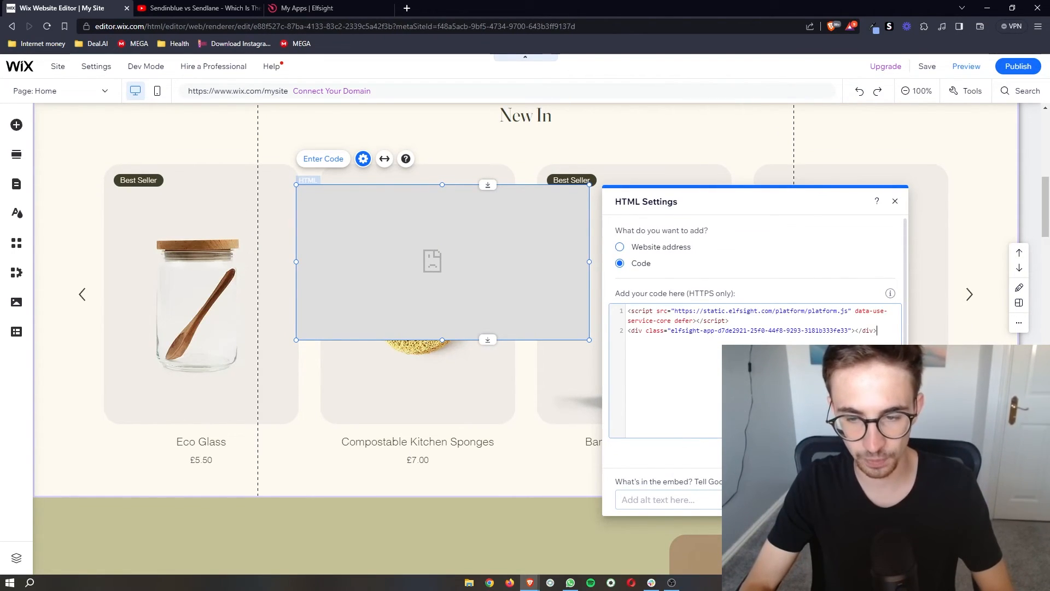
left_click(322, 159)
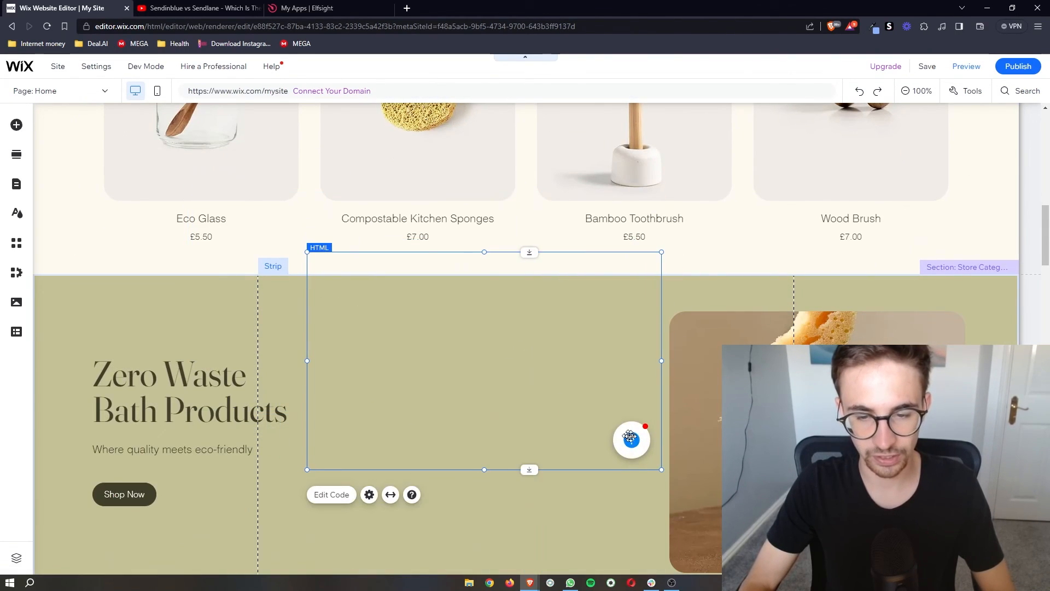
scroll("down", 3)
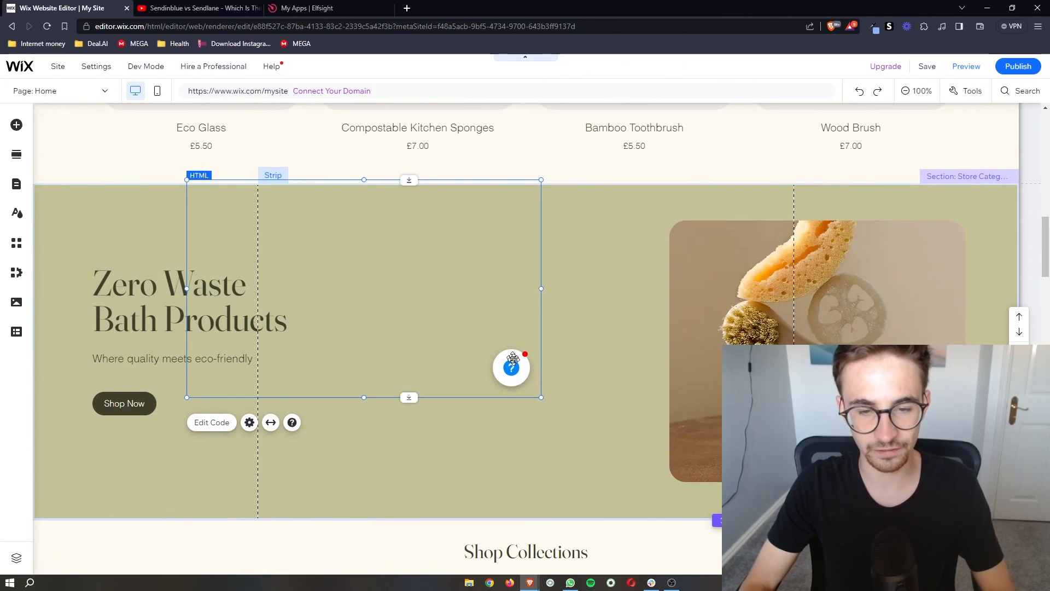